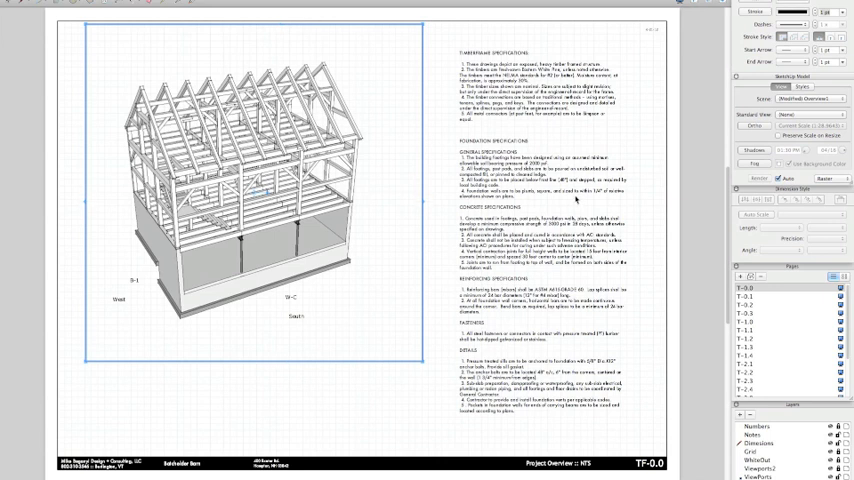
- Page through the overview, foundation, first-floor framing and post plans to the Bent pages
left_click(748, 299)
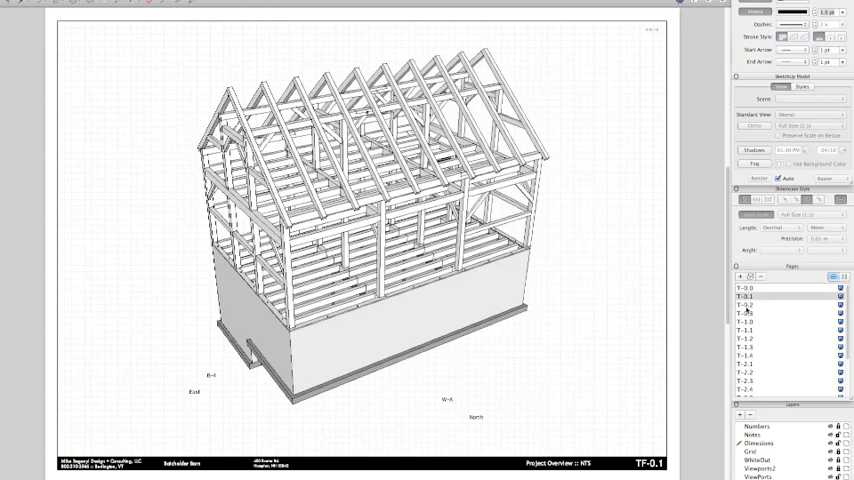
left_click(748, 305)
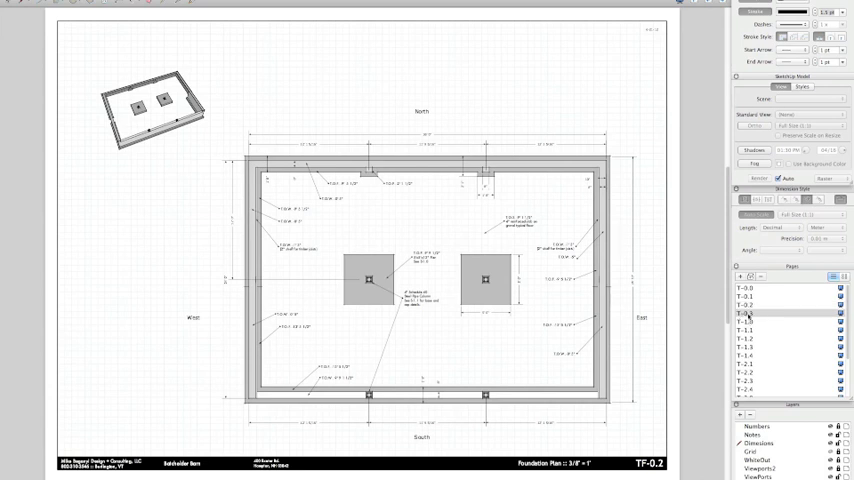
left_click(747, 313)
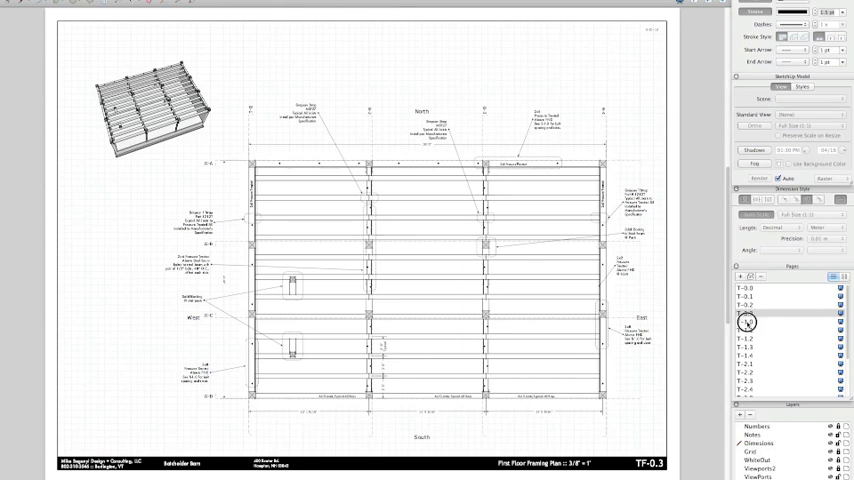
left_click(744, 321)
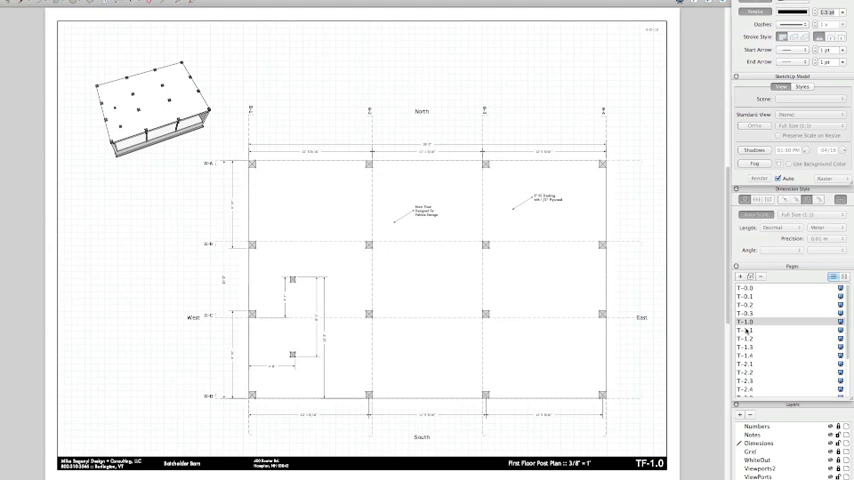
left_click(744, 321)
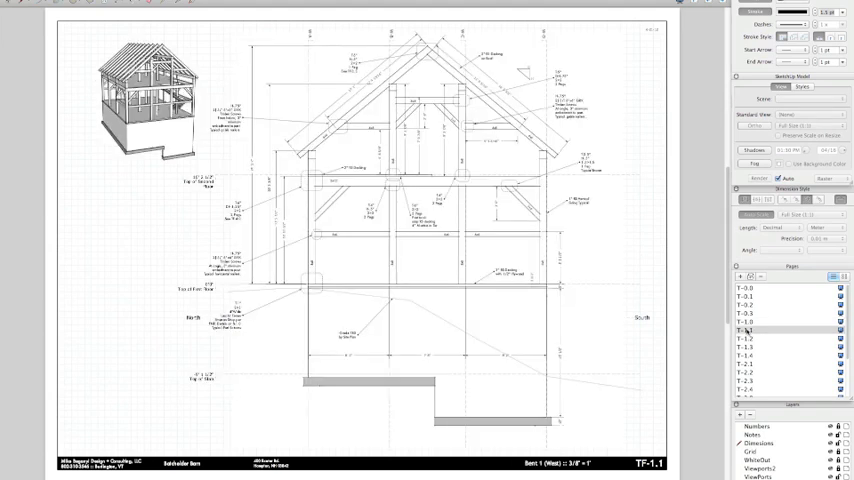
left_click(745, 338)
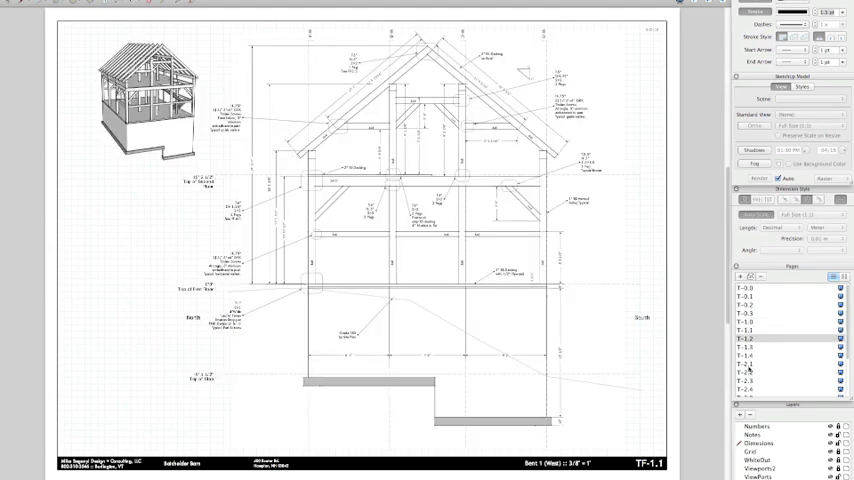
left_click(749, 338)
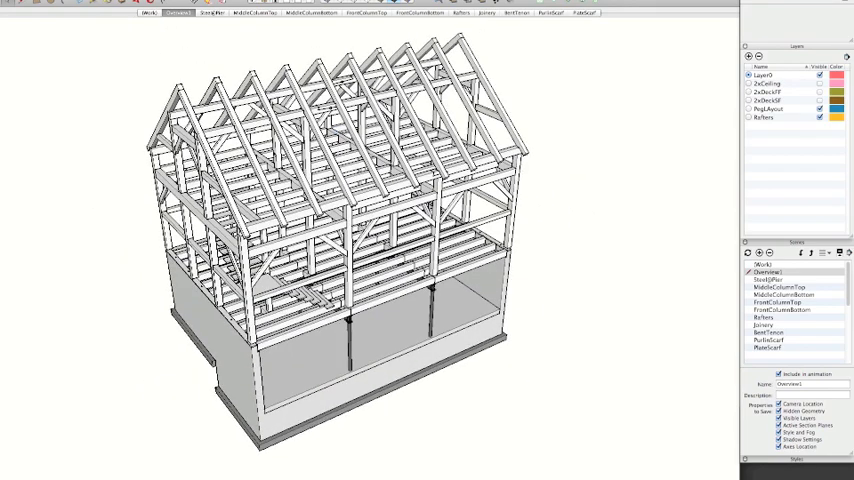
- Step through the Overview1, FFF and FF scenes of the barn model
left_click(10, 3)
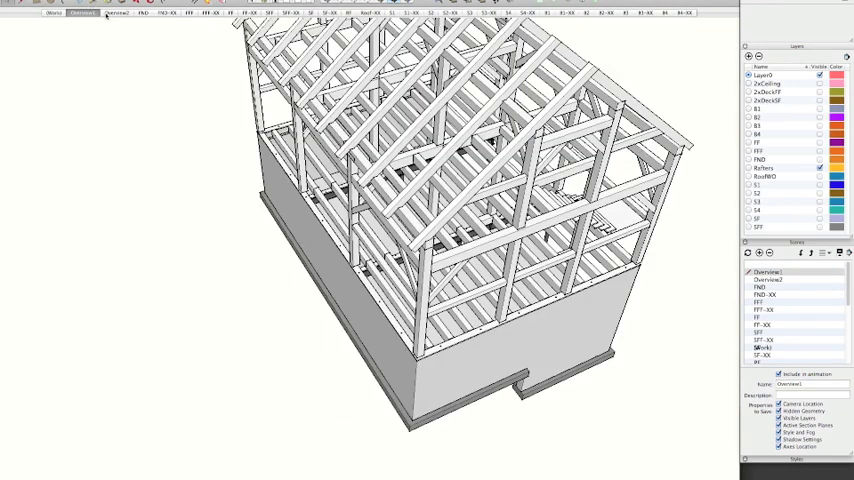
left_click(113, 14)
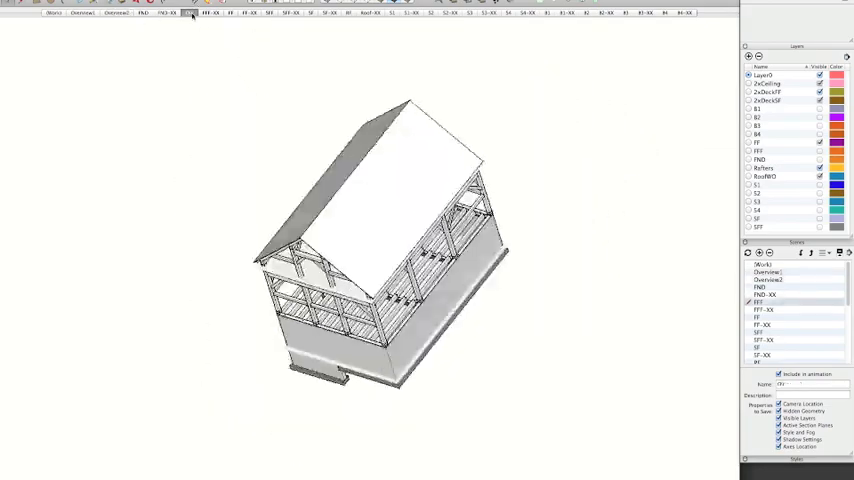
left_click(189, 13)
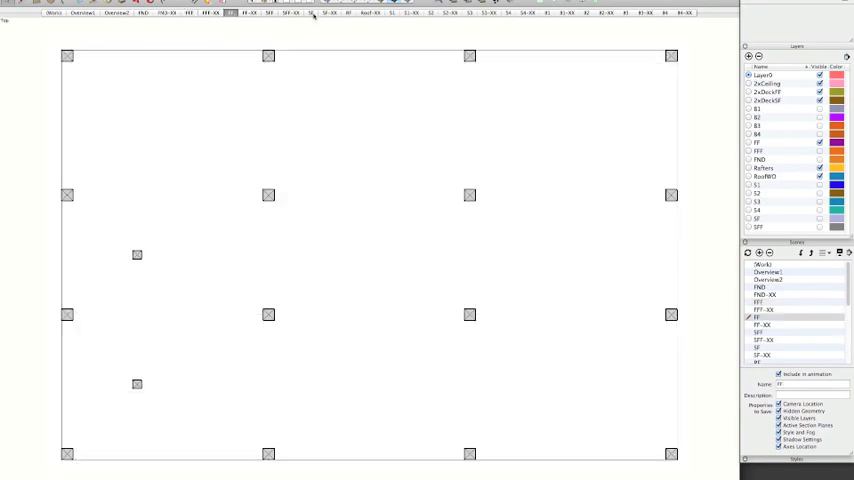
left_click(311, 16)
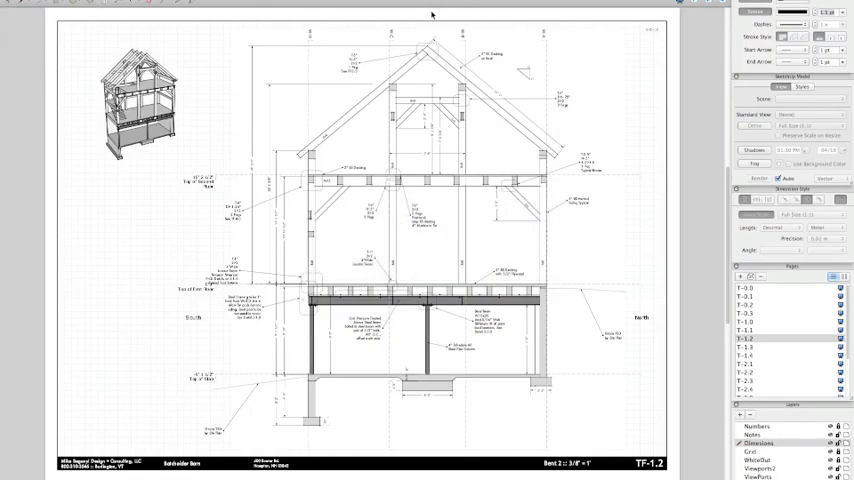
- Show page T-1.2 with the Bent 2 section drawing
left_click(751, 372)
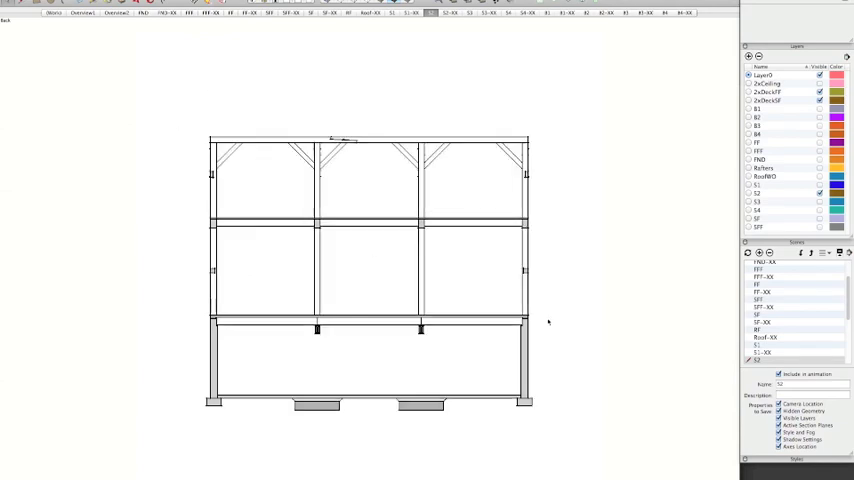
mouse_move(447, 263)
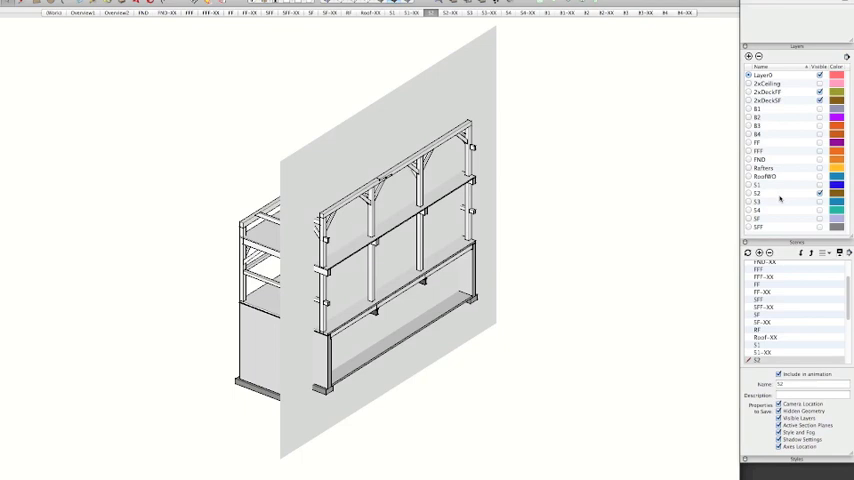
mouse_move(778, 200)
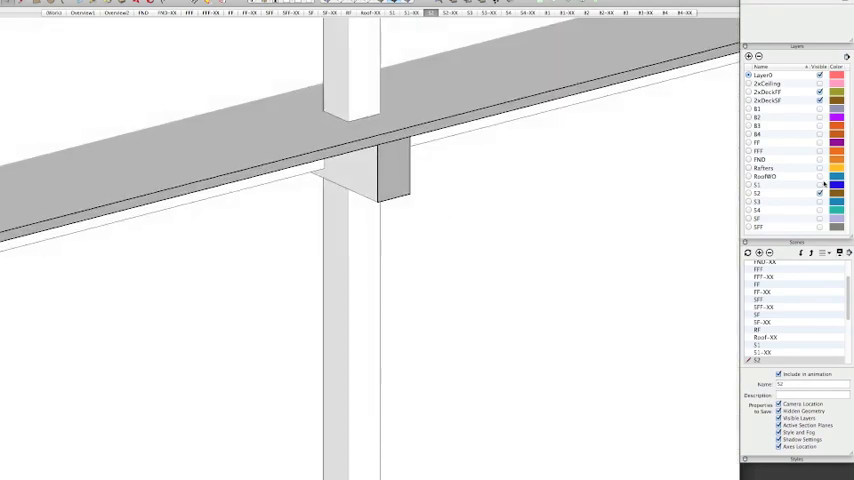
left_click(819, 192)
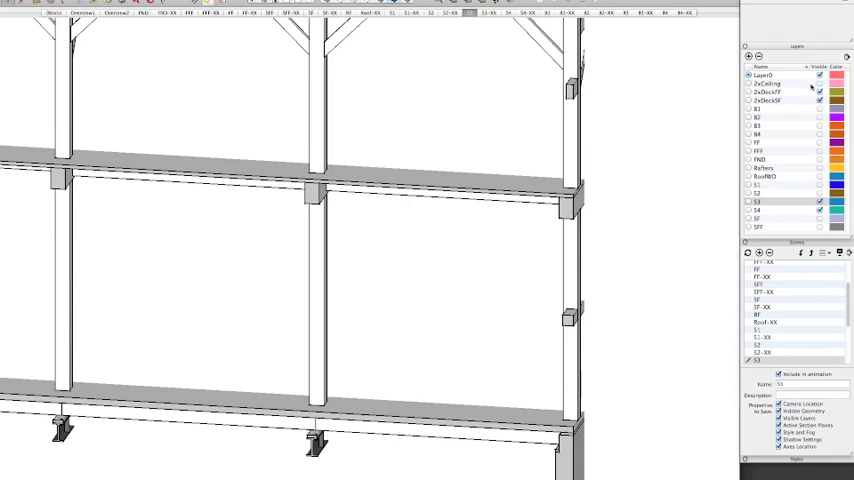
mouse_move(803, 100)
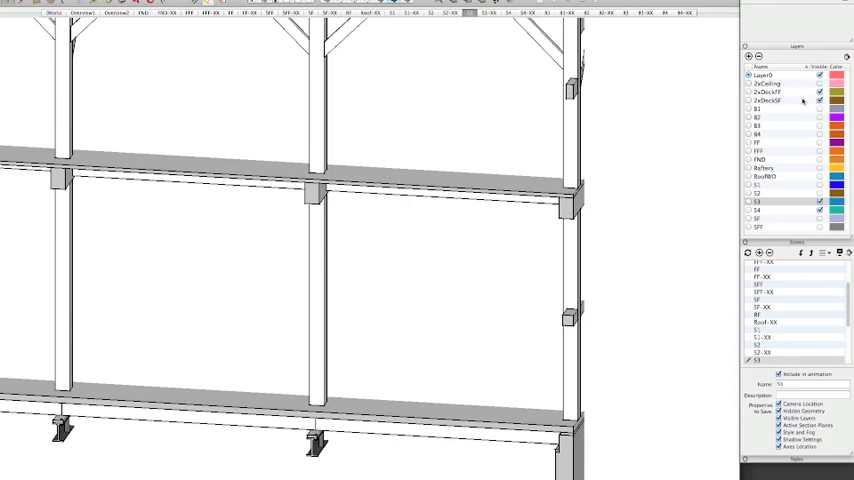
mouse_move(631, 196)
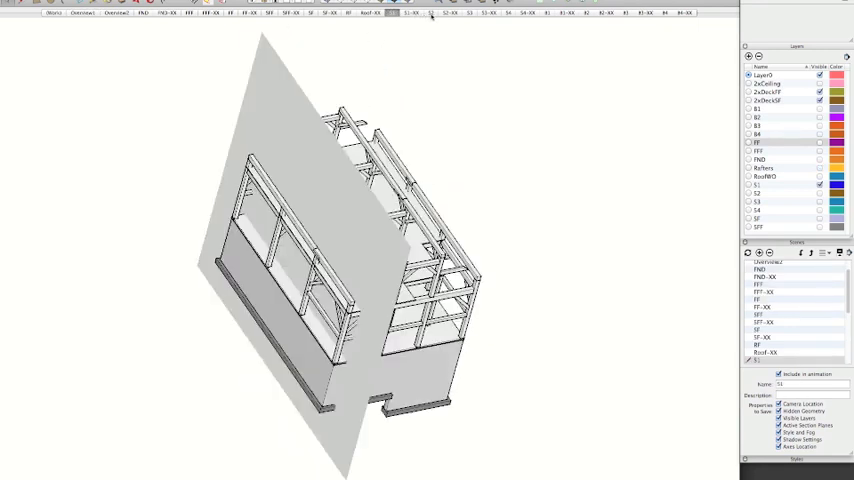
- Show the first-floor framing scene, then return to the LayOut drawing set
left_click(430, 13)
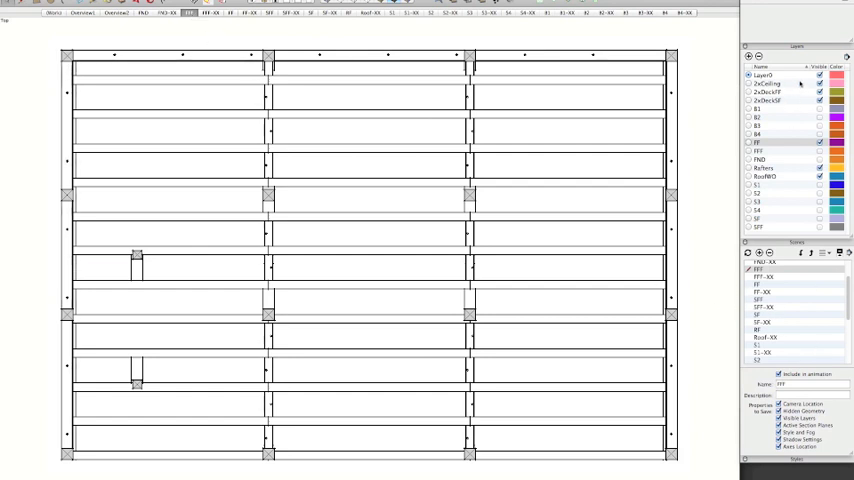
key("cmd+tab")
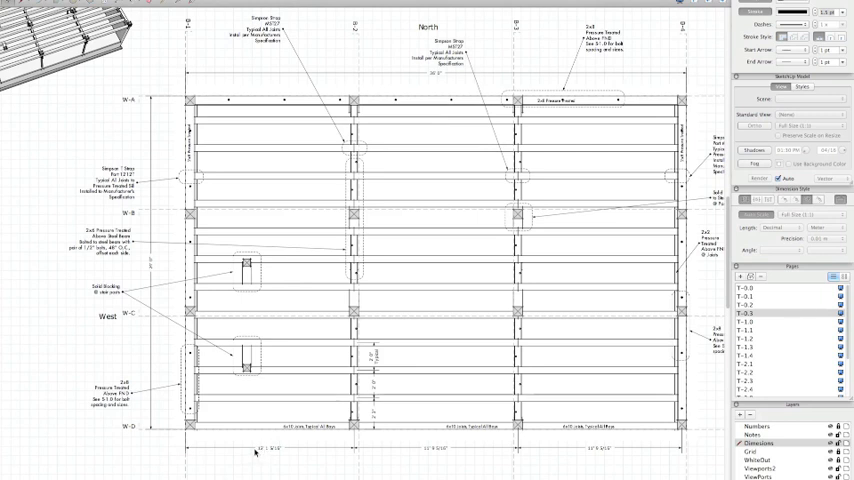
mouse_move(112, 324)
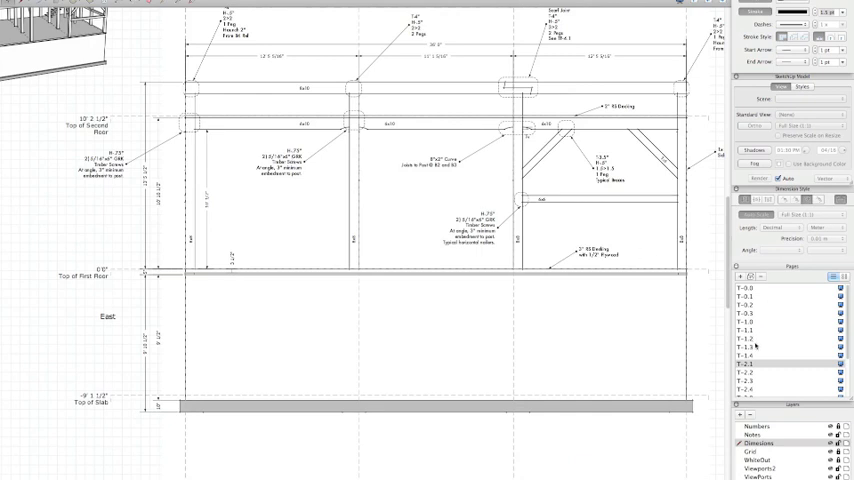
- Show page T-2.1 with the East elevation drawing
left_click(742, 346)
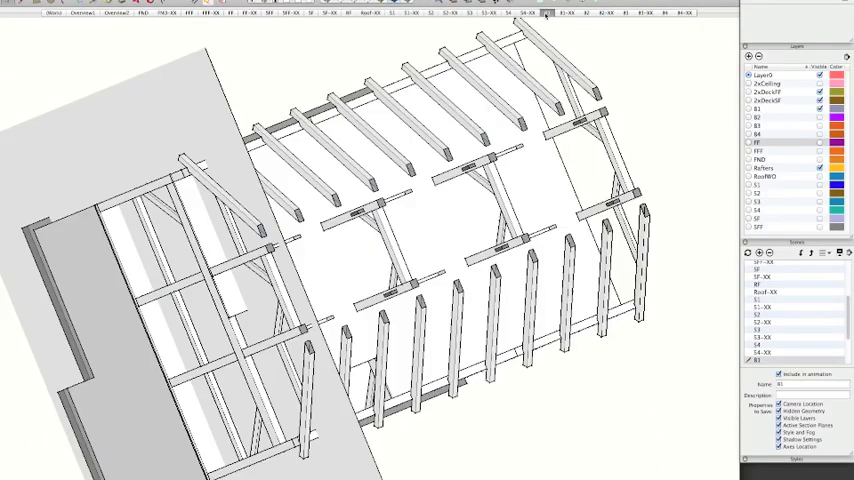
- Jump to the B2-XX scene showing the sectioned bent with second-floor framing and stair
left_click(567, 13)
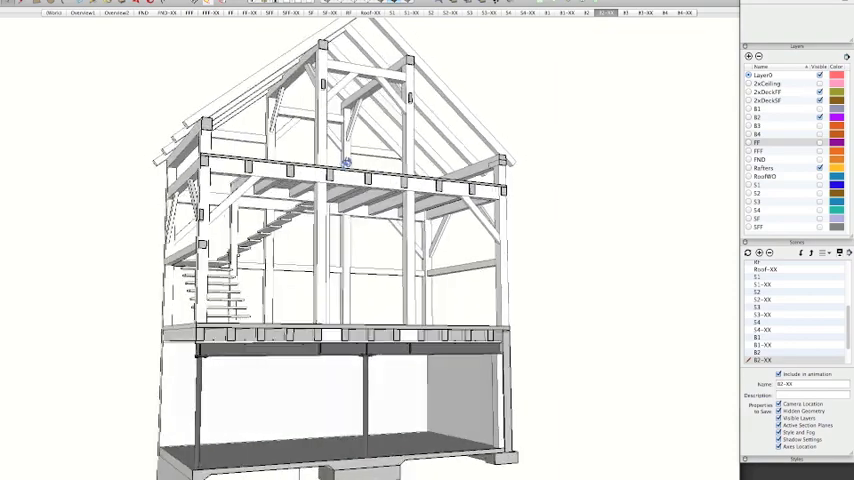
left_click_drag(345, 160, 337, 250)
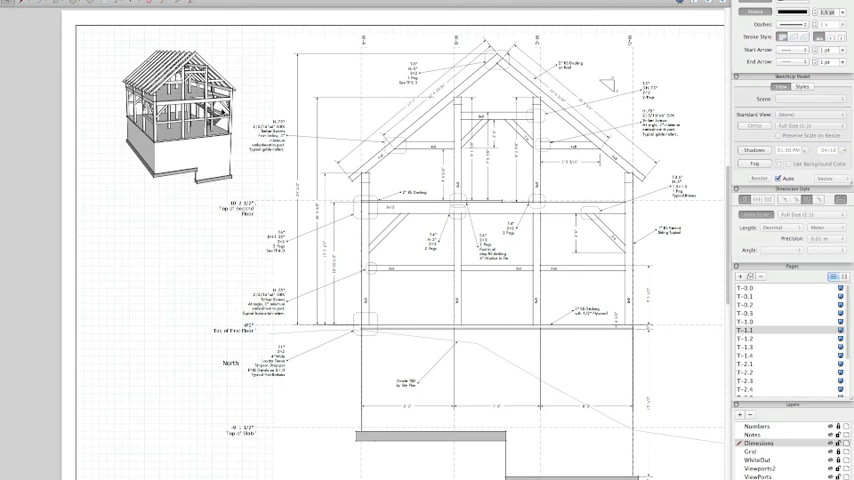
- Show page T-1.1 with the North section drawing
left_click(760, 341)
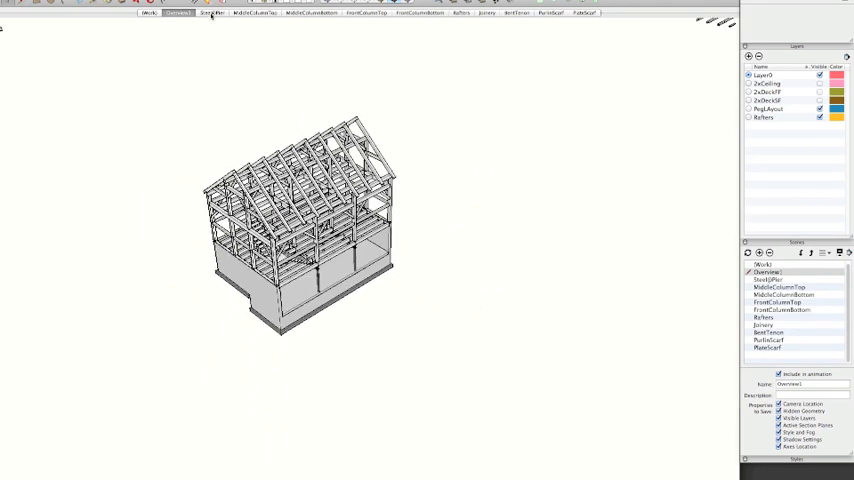
- View the Steel@Pier scene, then the MiddleColumnTop scene
left_click(211, 13)
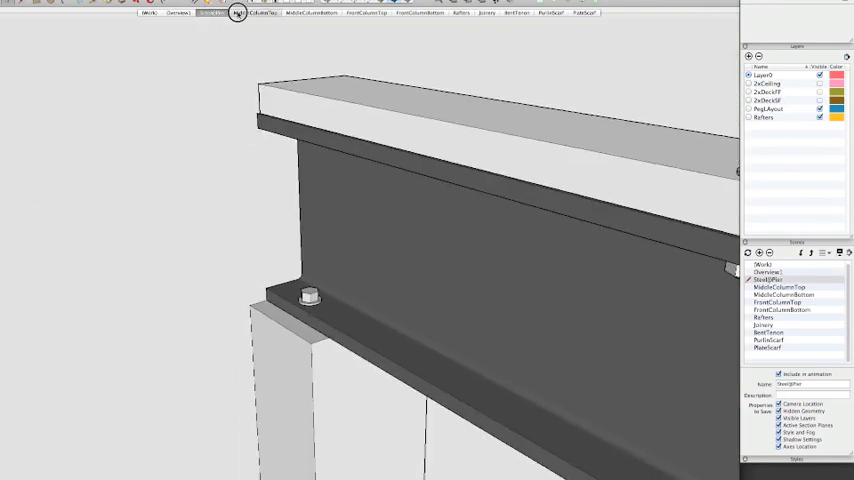
left_click(252, 13)
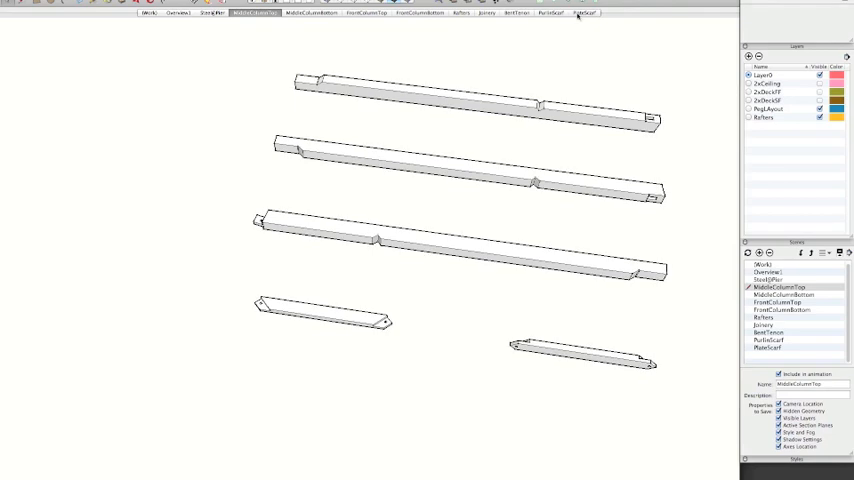
mouse_move(392, 17)
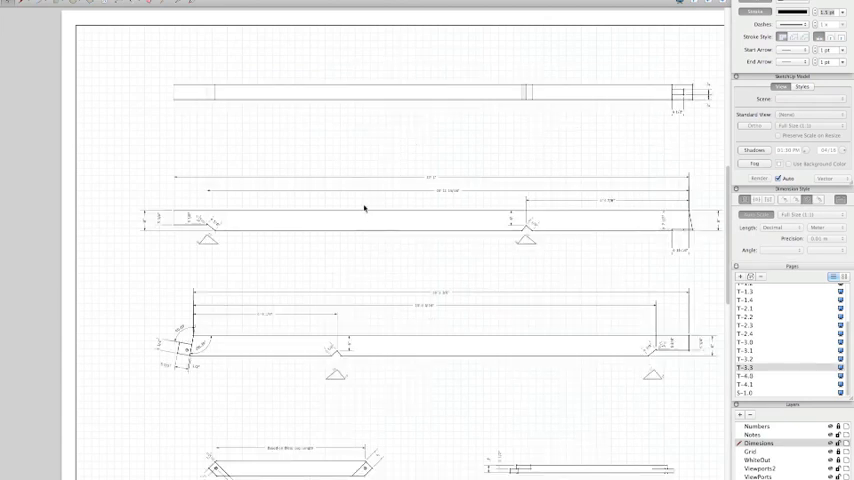
mouse_move(587, 269)
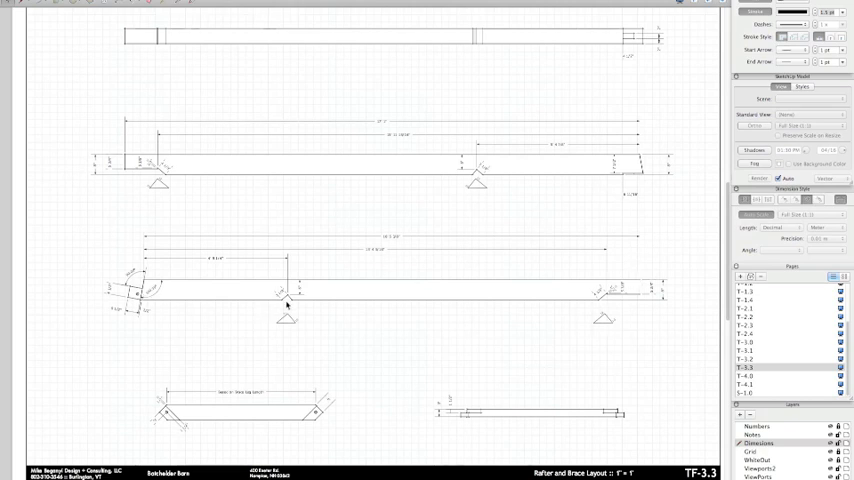
mouse_move(641, 425)
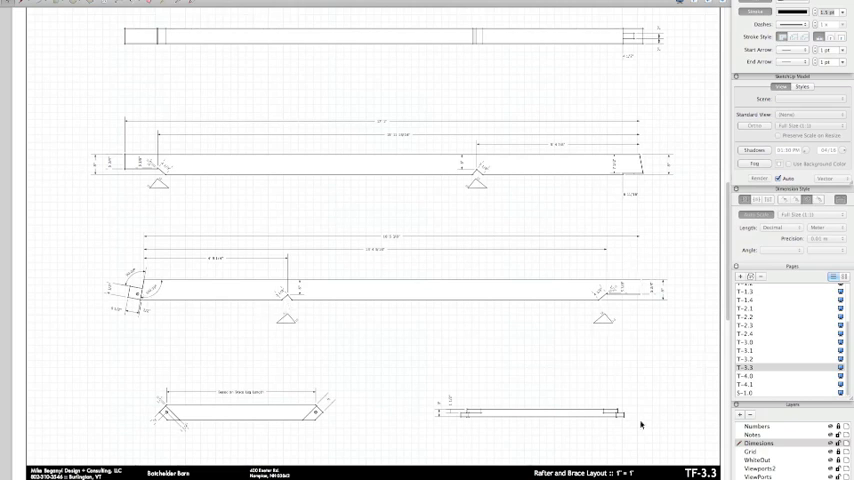
- Show page T-3.3, the Rafter and Brace Layout sheet
left_click(762, 375)
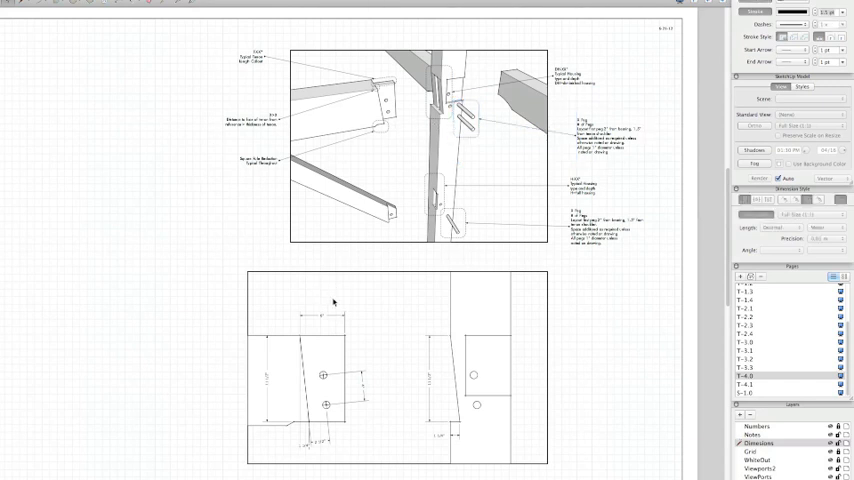
- Check a SketchUp scene, then return to show joinery detail page T-4.1
key("cmd+tab")
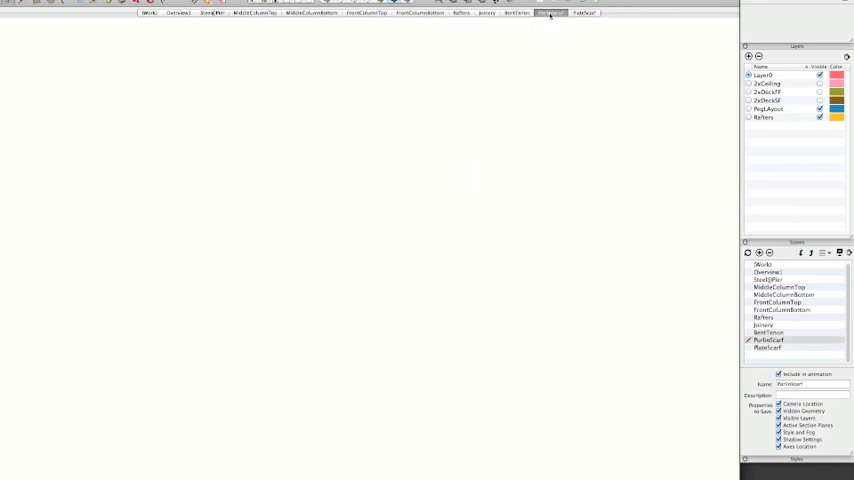
left_click(584, 12)
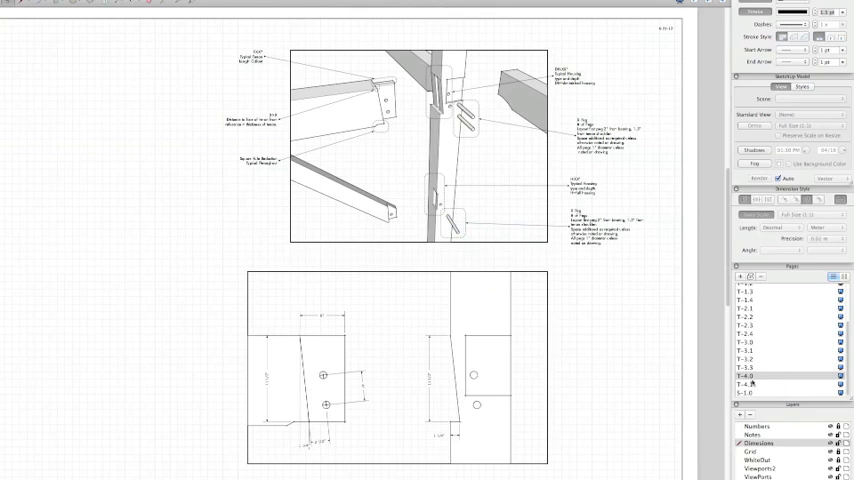
left_click(745, 383)
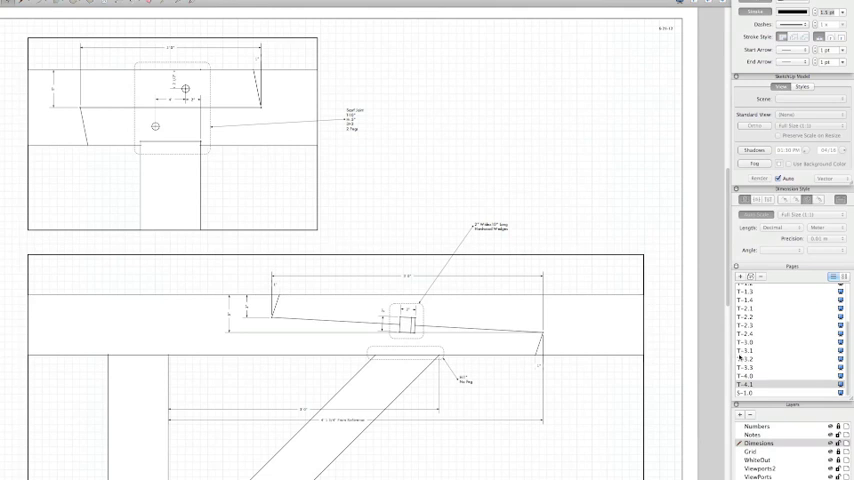
left_click(30, 3)
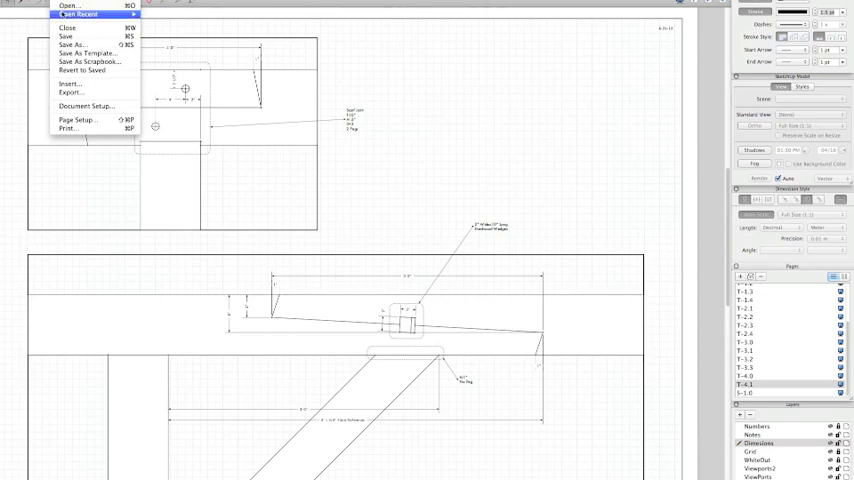
- Open the metric LayOut document from the Projects2010 > TFGPoland folder
left_click(68, 6)
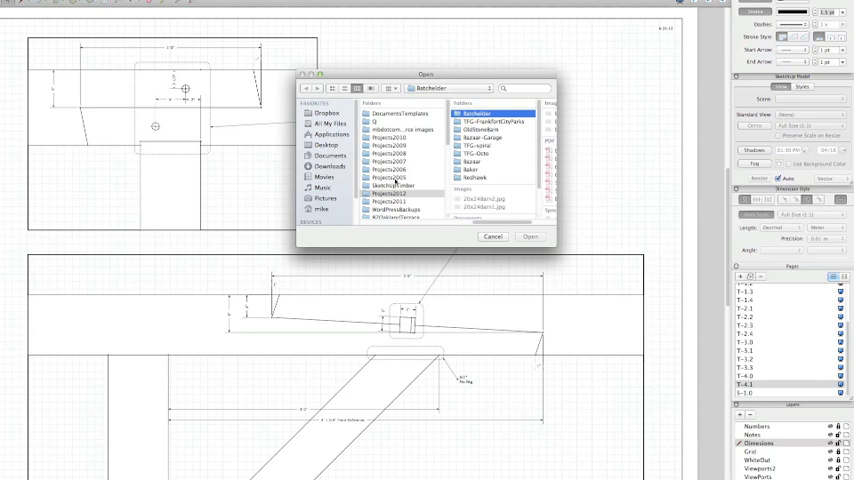
left_click(392, 205)
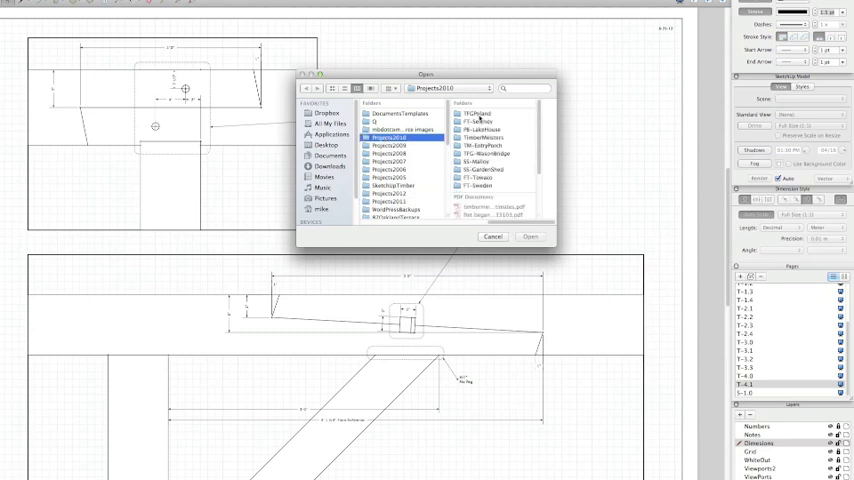
left_click(398, 113)
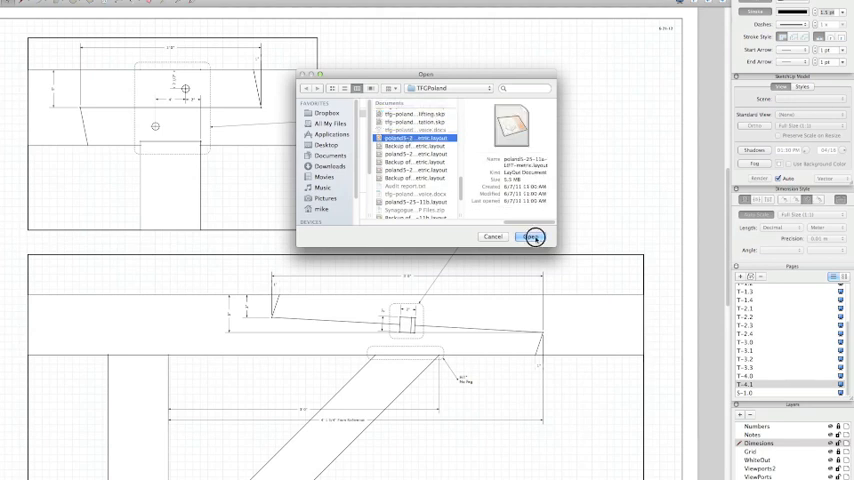
left_click(533, 237)
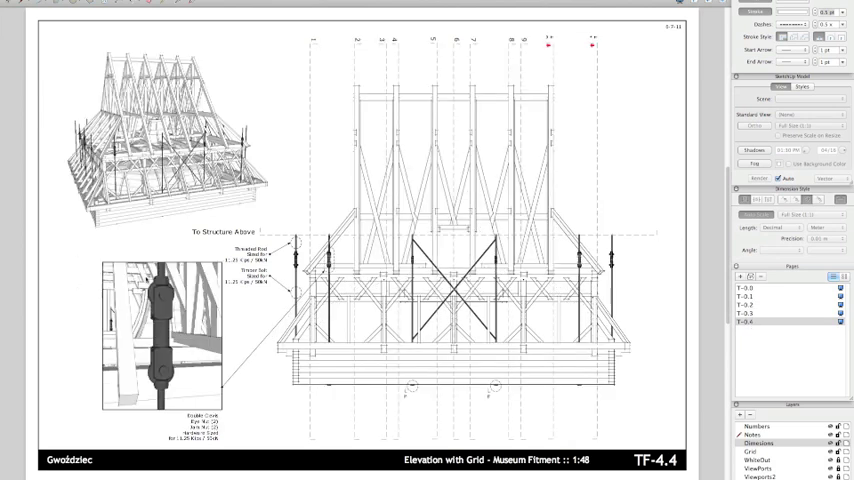
- Move from sheet TF-4.4 to the TF-4.2 plan with grid and 3D frame view
left_click(760, 288)
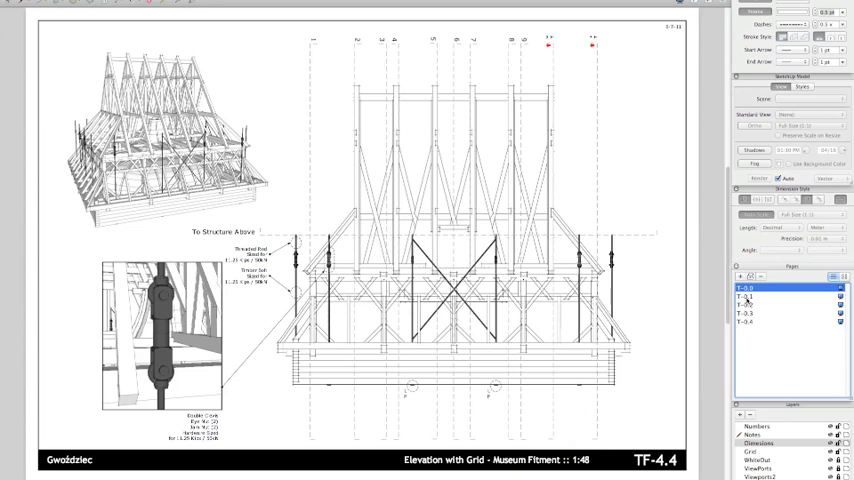
left_click(752, 297)
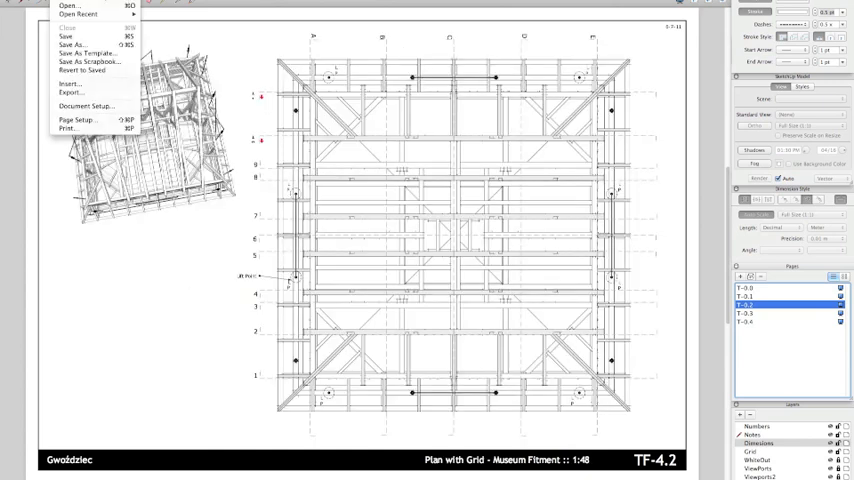
- Bring up the Open dialog and scroll to the wason-bridge file in TFG-WasonBridge
left_click(68, 7)
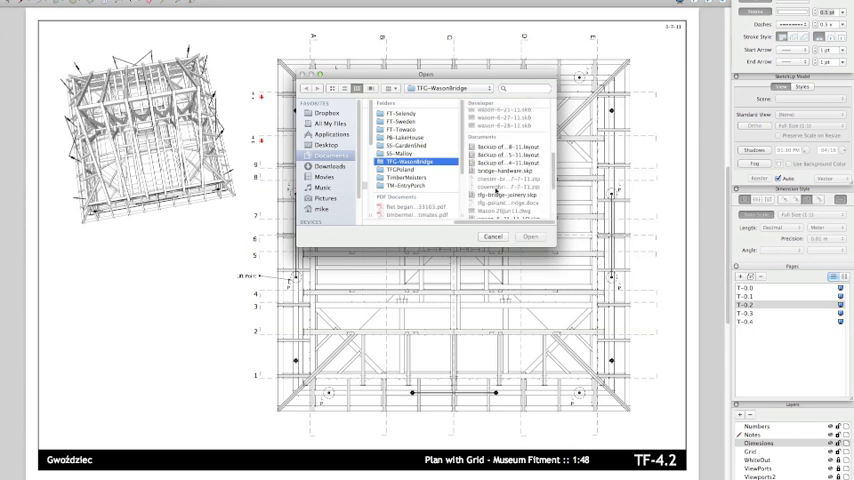
scroll("down", 3)
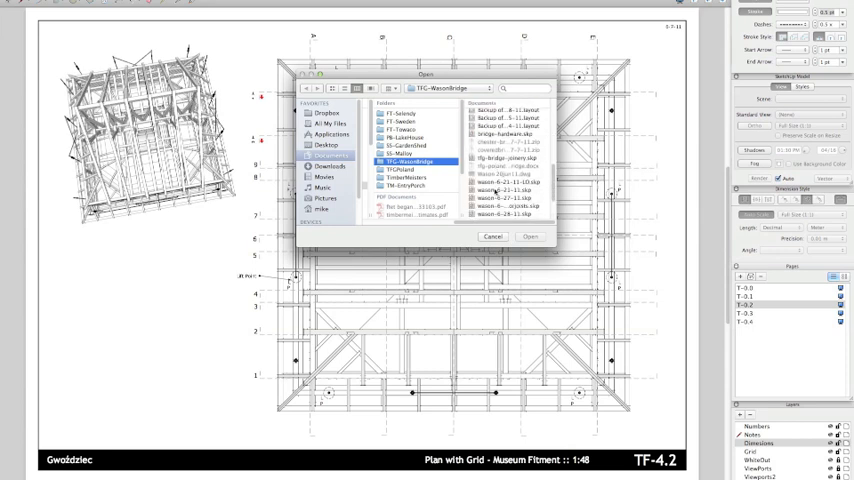
scroll("down", 3)
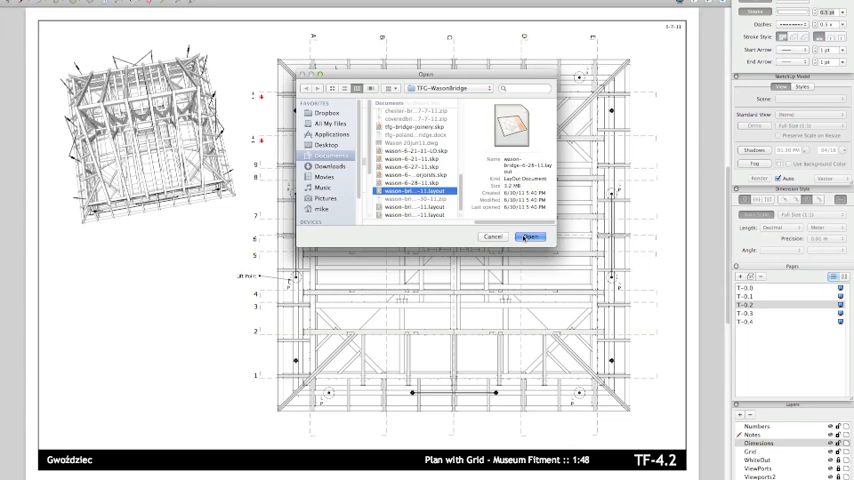
- Open the covered-bridge set and view the Lower Chord, spacing plan, truss and bent sheets
left_click(529, 237)
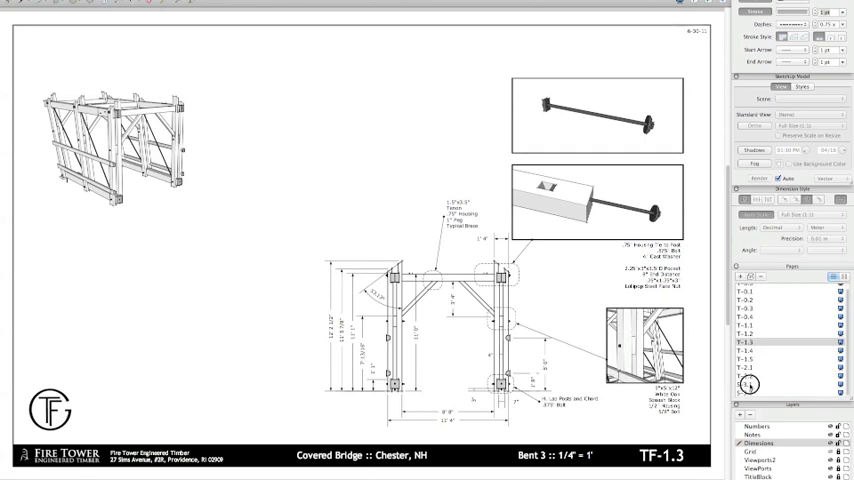
left_click(727, 384)
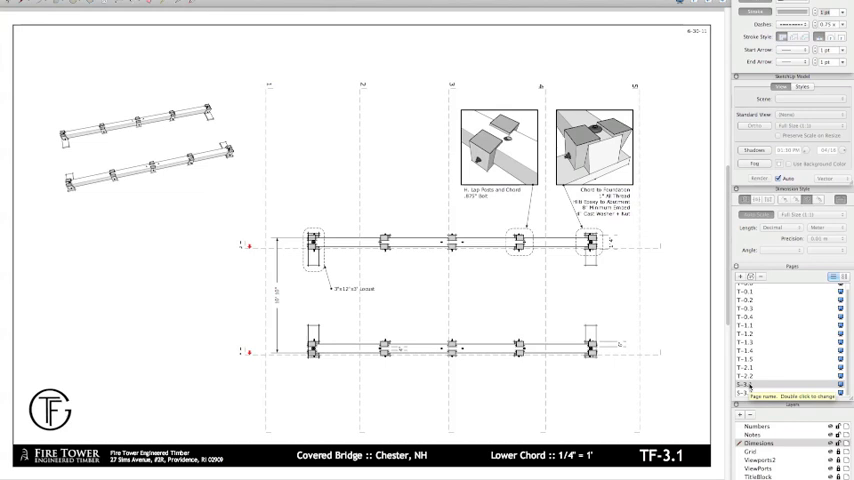
left_click(760, 392)
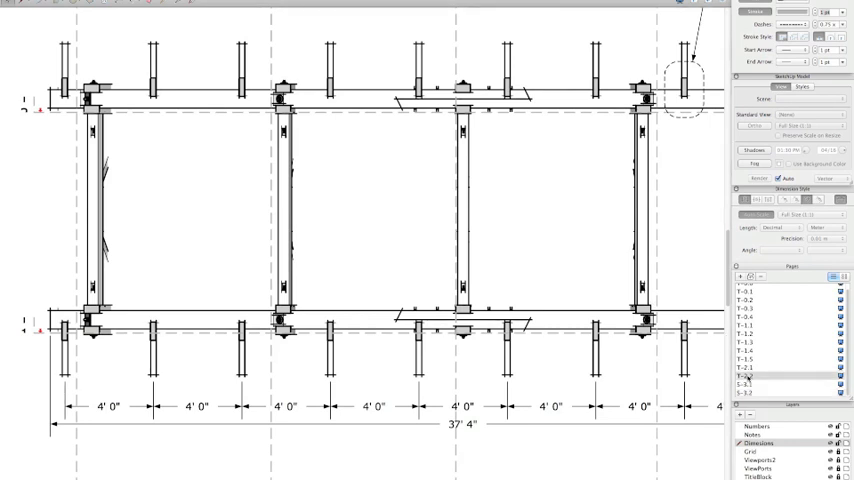
left_click(740, 374)
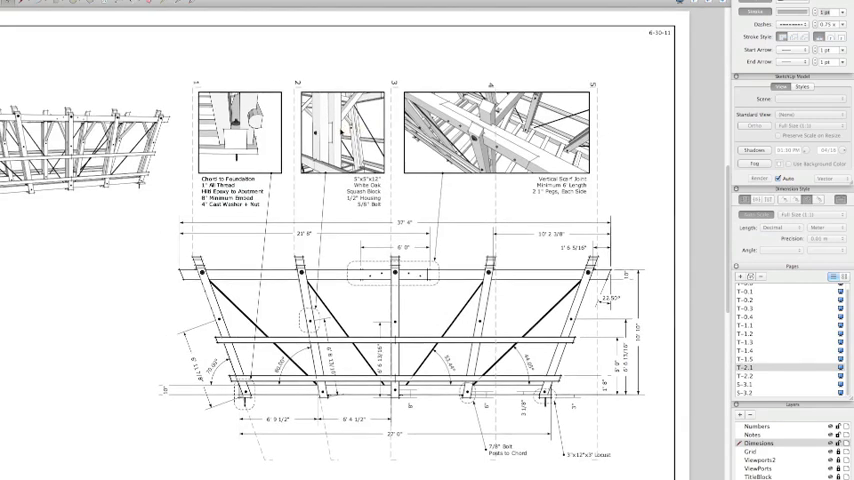
mouse_move(770, 357)
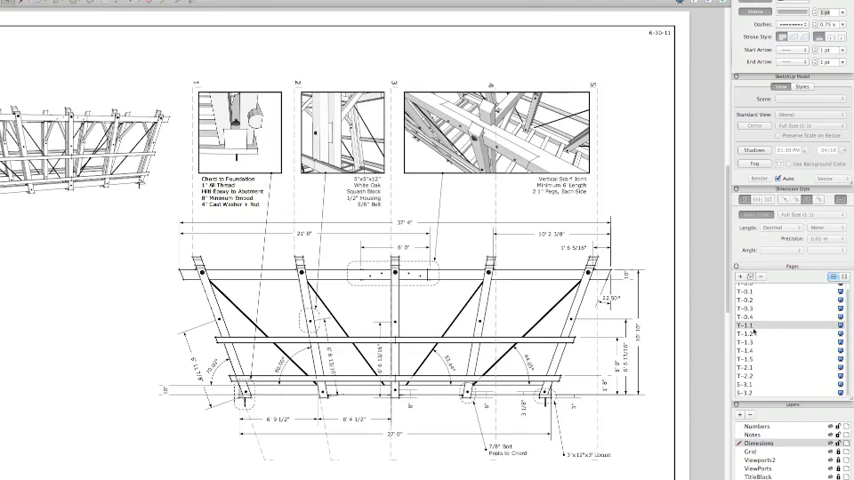
left_click(760, 331)
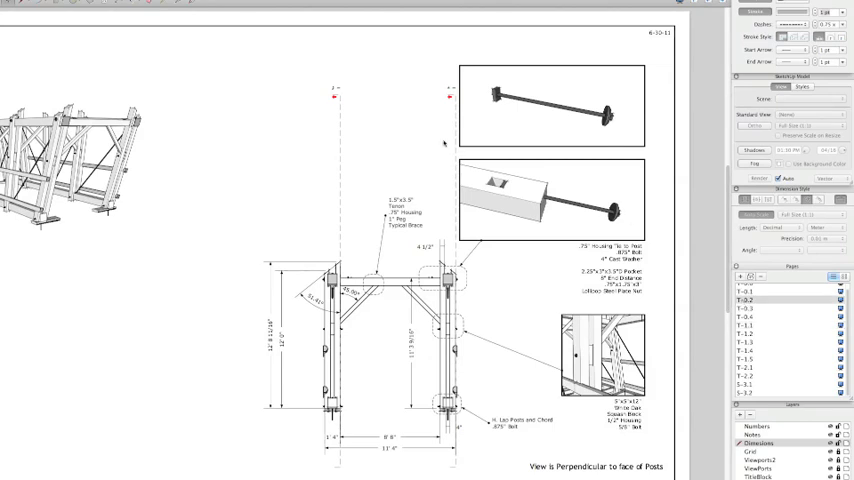
- Switch to SketchUp with Cmd+Tab and bring its window to the front
key("cmd+tab")
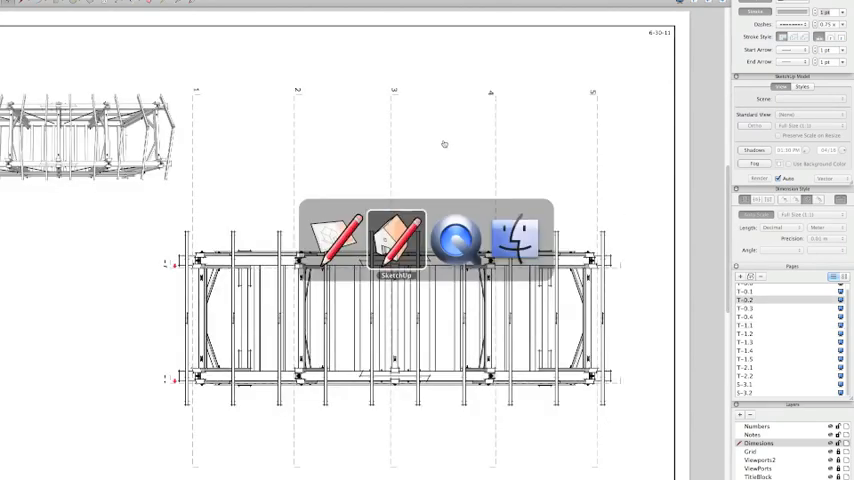
left_click(394, 240)
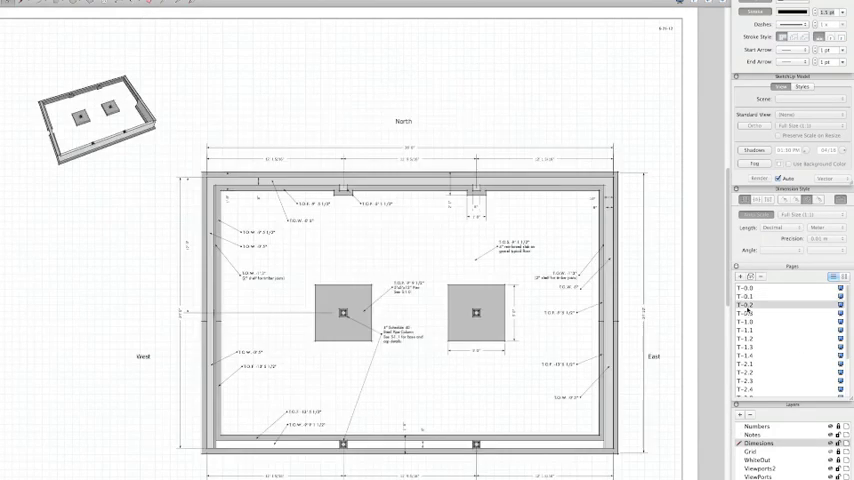
- View the floor framing plan, floor plan and section sheets, ending on the joinery detail page
left_click(745, 313)
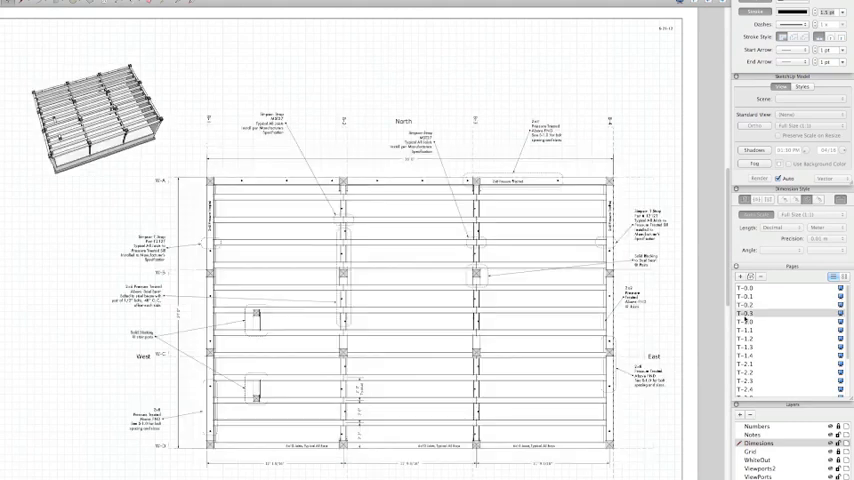
mouse_move(240, 122)
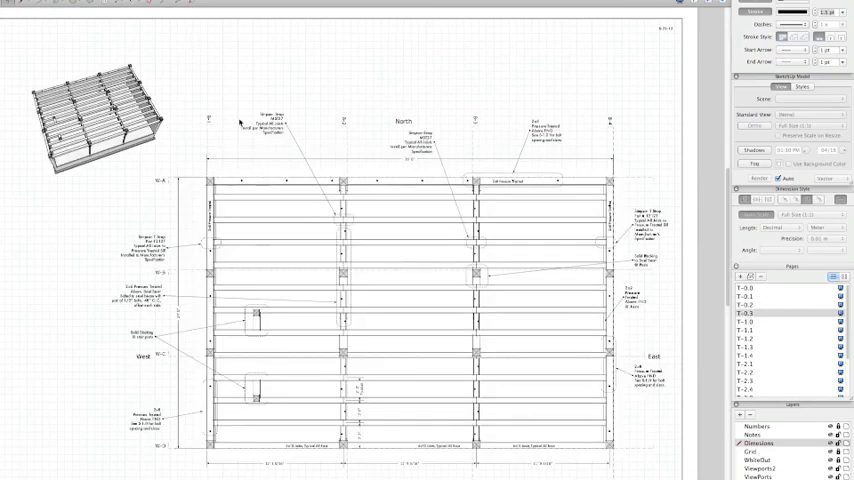
left_click(743, 323)
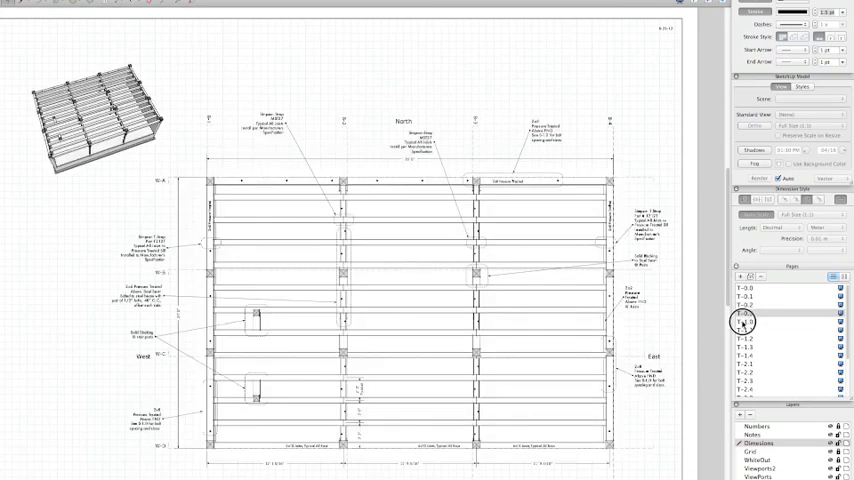
left_click(748, 330)
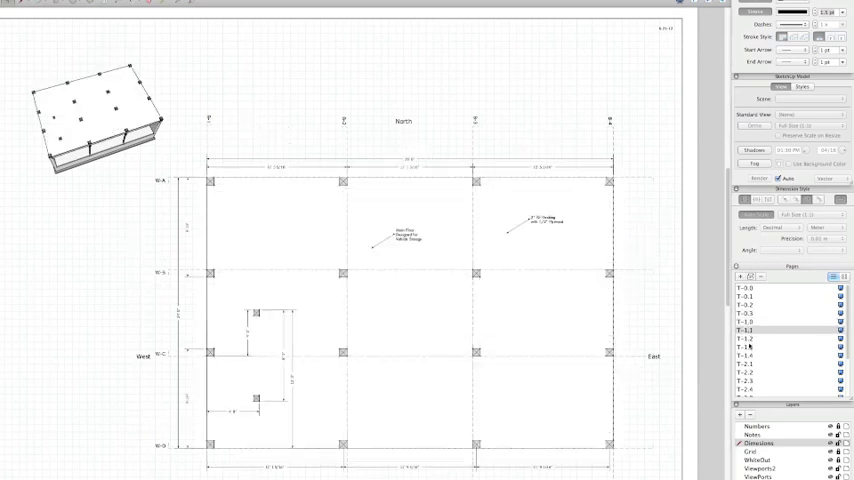
left_click(752, 337)
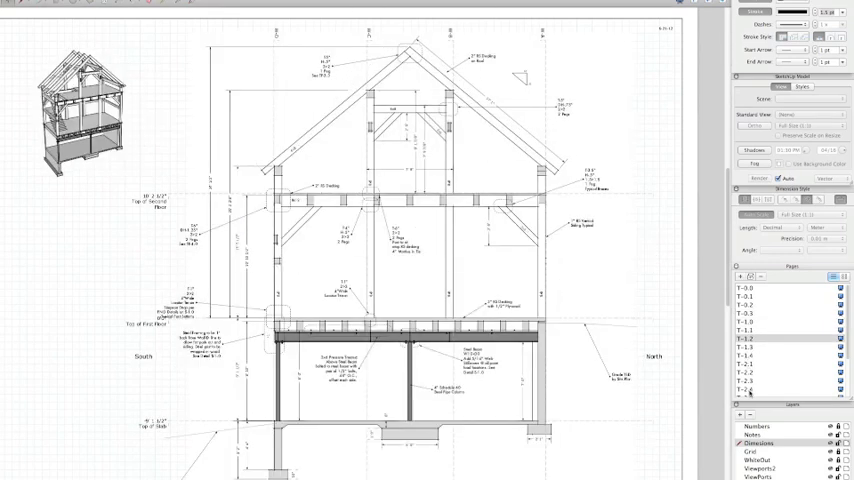
left_click(770, 380)
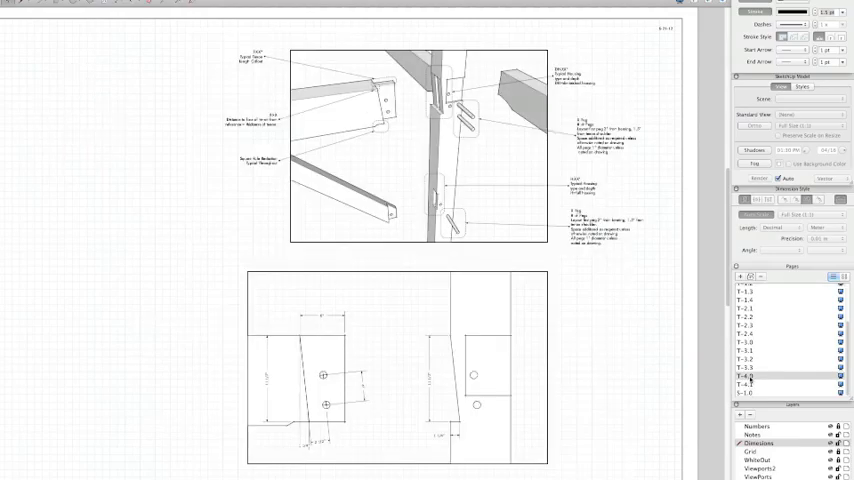